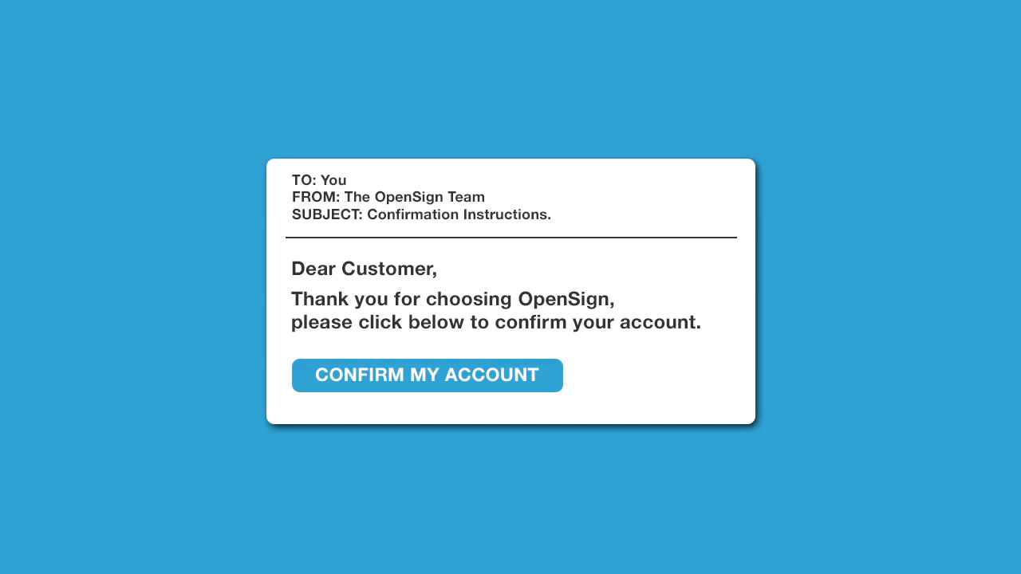
Confirm the account from the confirmation email to land on the OpenSign dashboard.
{"action": "left_click", "coordinate": [428, 375]}
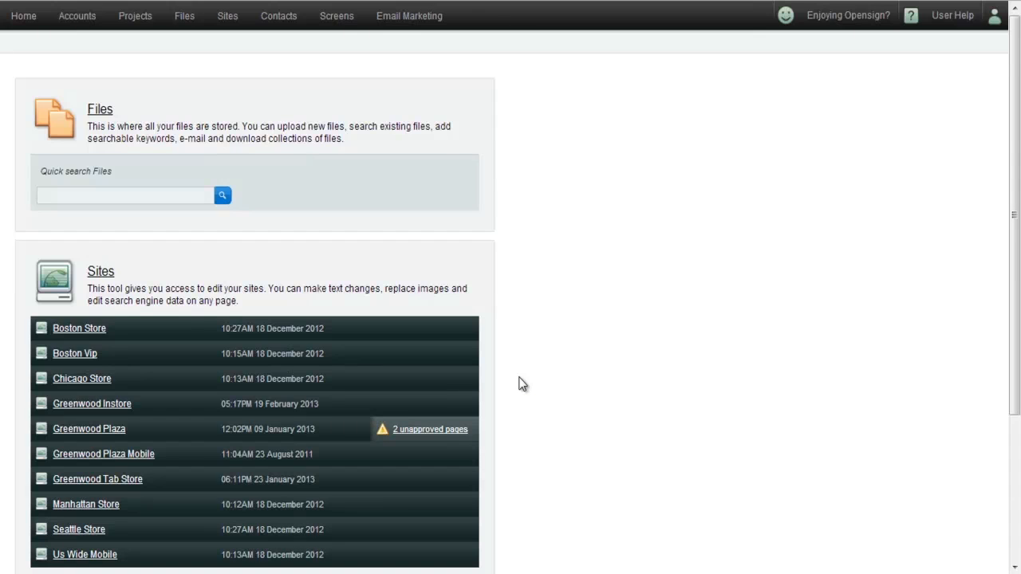
{"action": "mouse_move", "coordinate": [929, 141]}
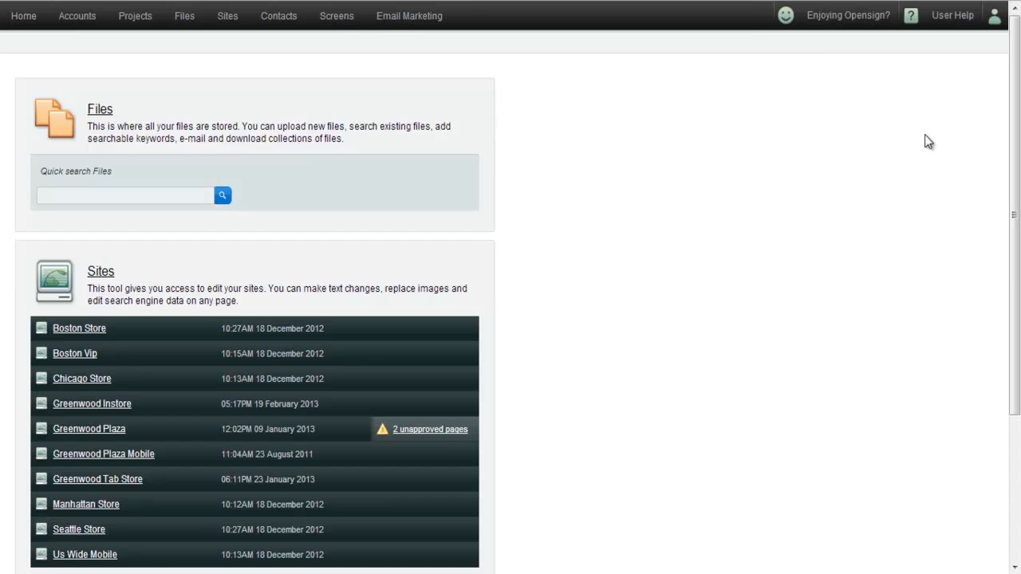
Go from the user menu through Edit account to the Change Password form.
{"action": "left_click", "coordinate": [994, 15]}
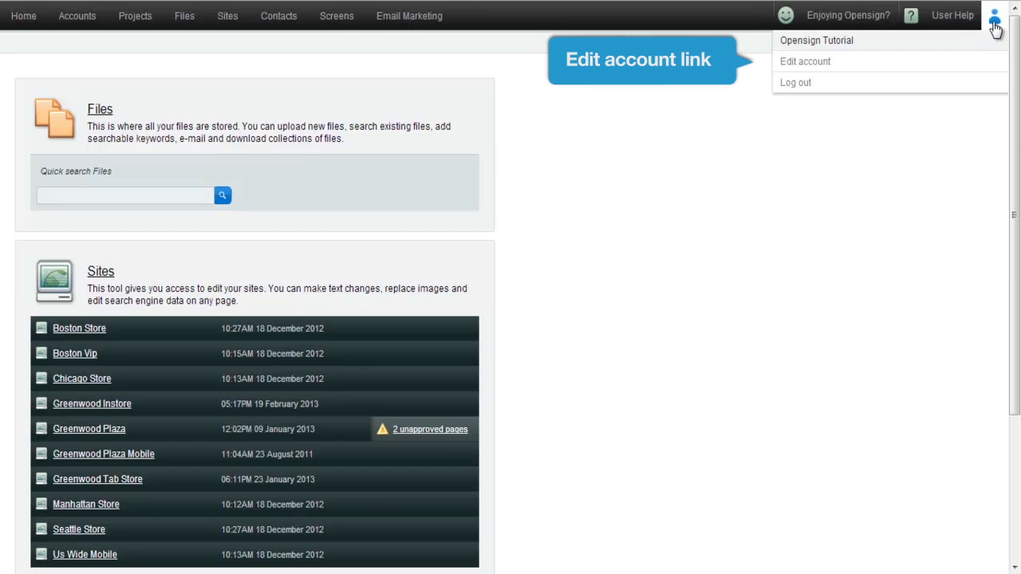
{"action": "mouse_move", "coordinate": [805, 62]}
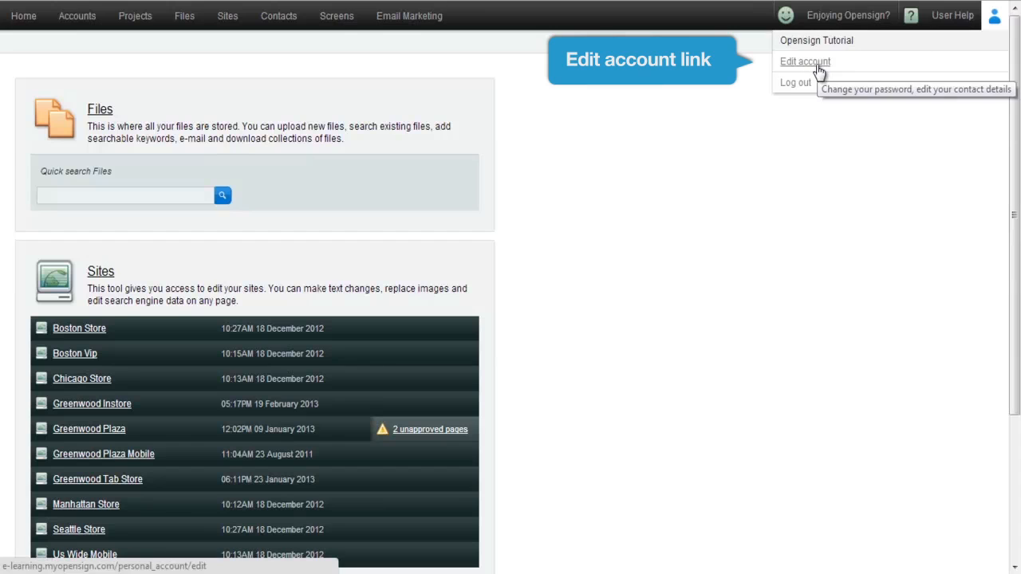
{"action": "left_click", "coordinate": [805, 62]}
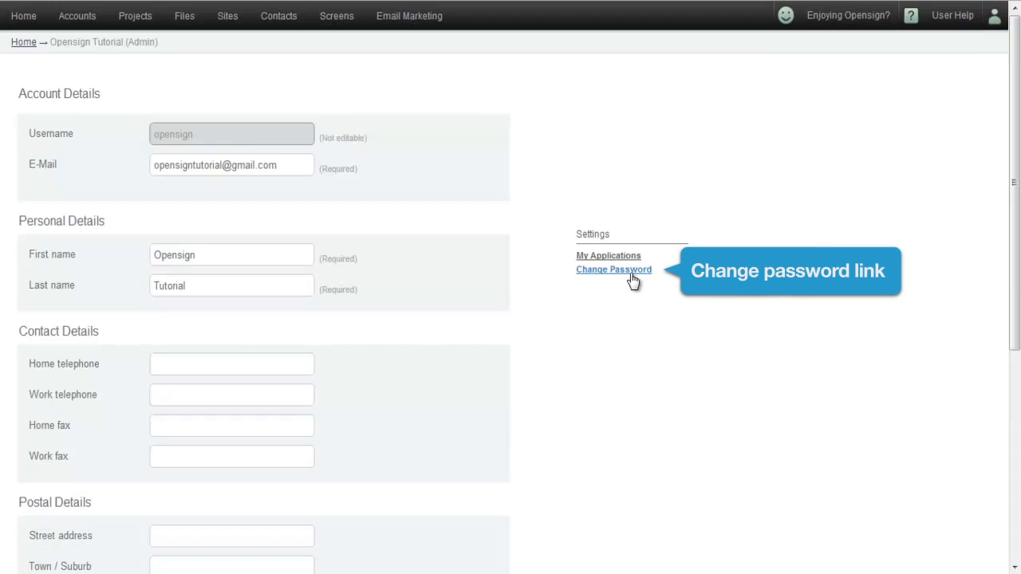
{"action": "left_click", "coordinate": [613, 269]}
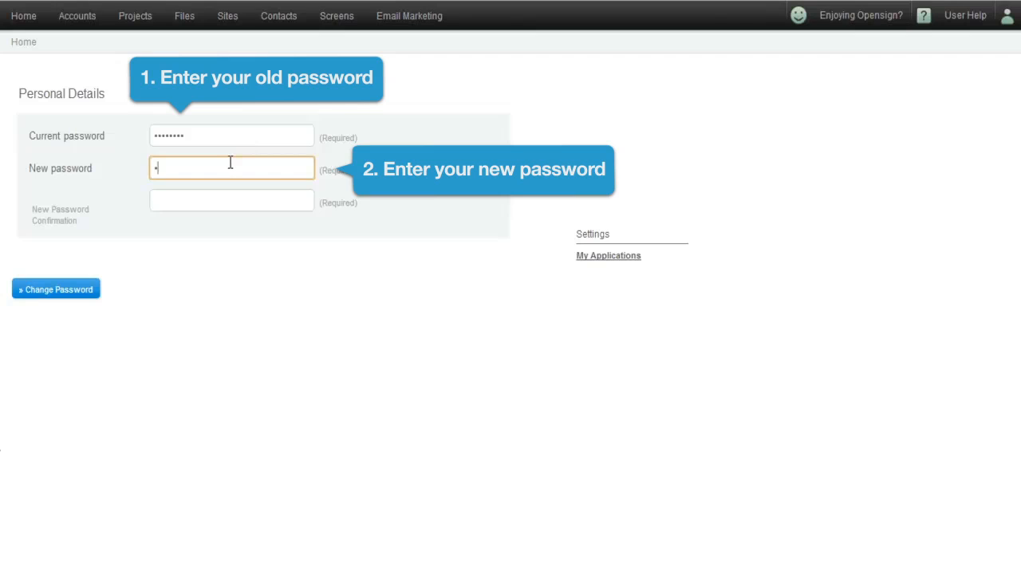
Enter the current password and the new password in the password form.
{"action": "type", "text": "•••••"}
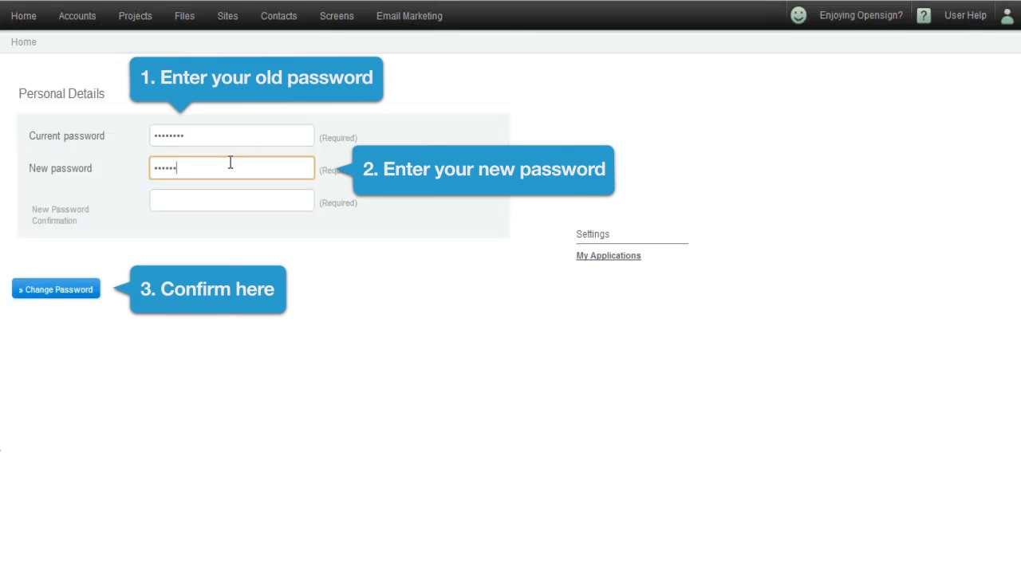
{"action": "type", "text": "•••••"}
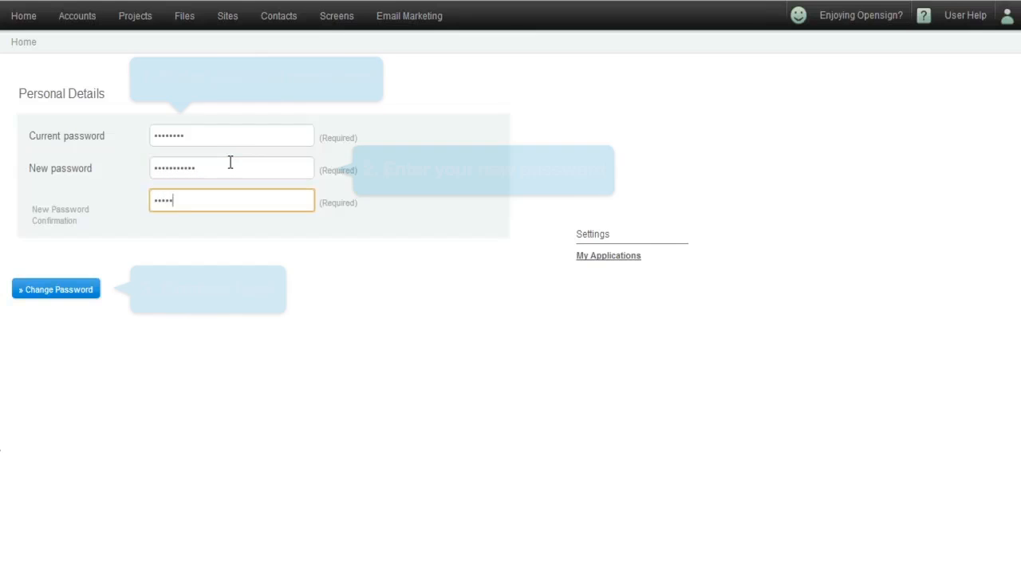